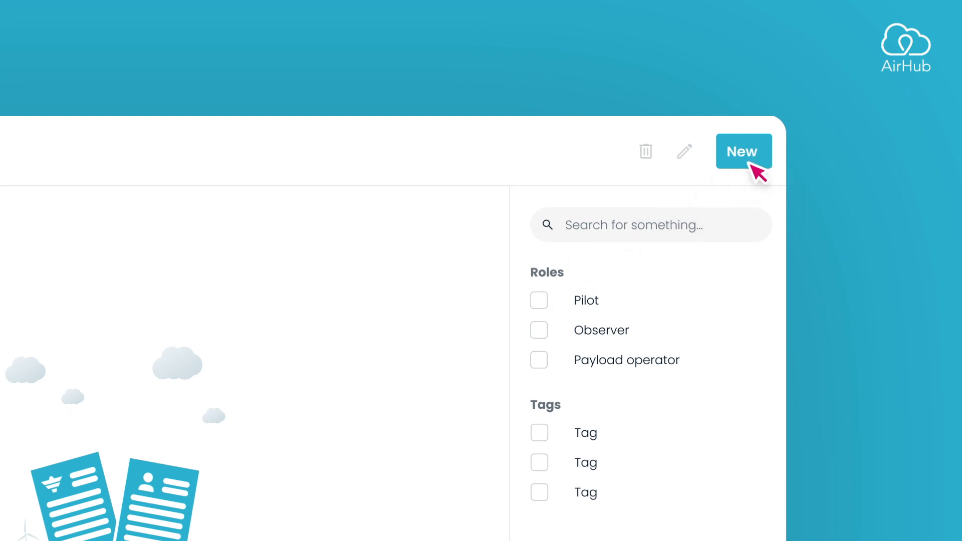
- Create a training titled '001 - BVLOS Operation' with a beyond-line-of-sight description, category Certified
click(743, 150)
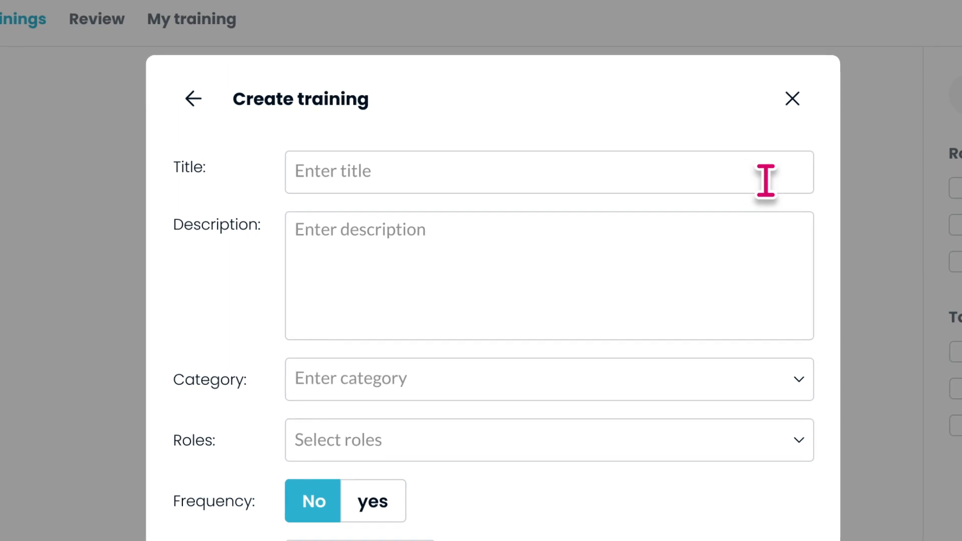
text(001 - BVLOS)
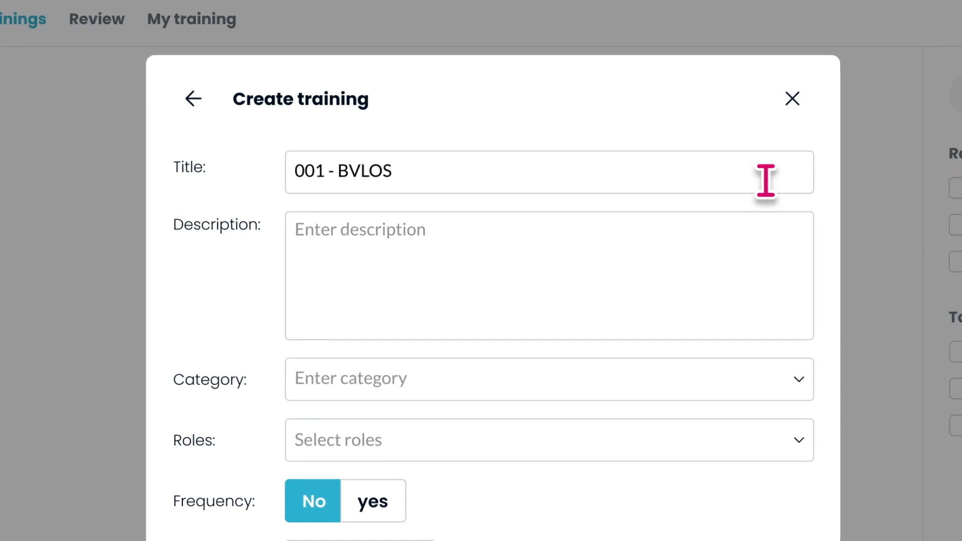
text(Operation)
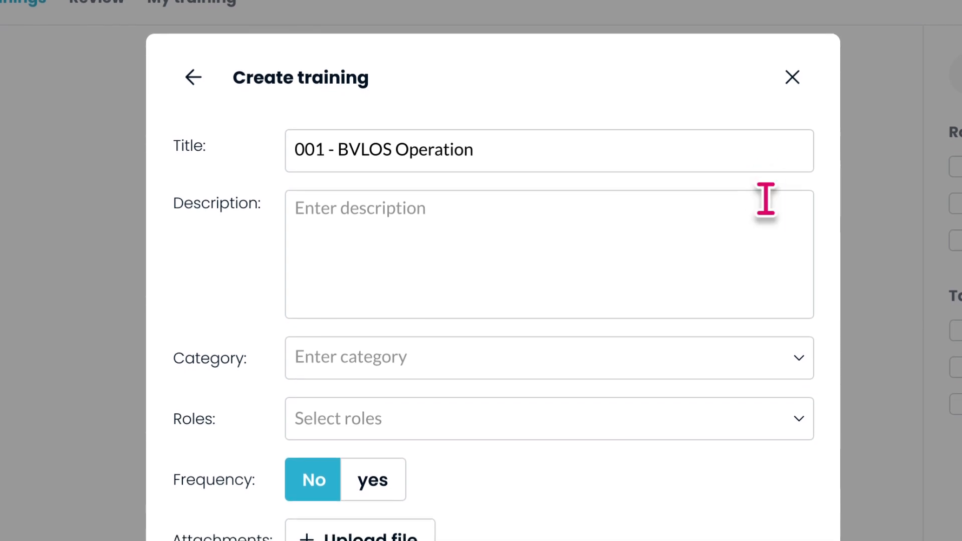
click(546, 254)
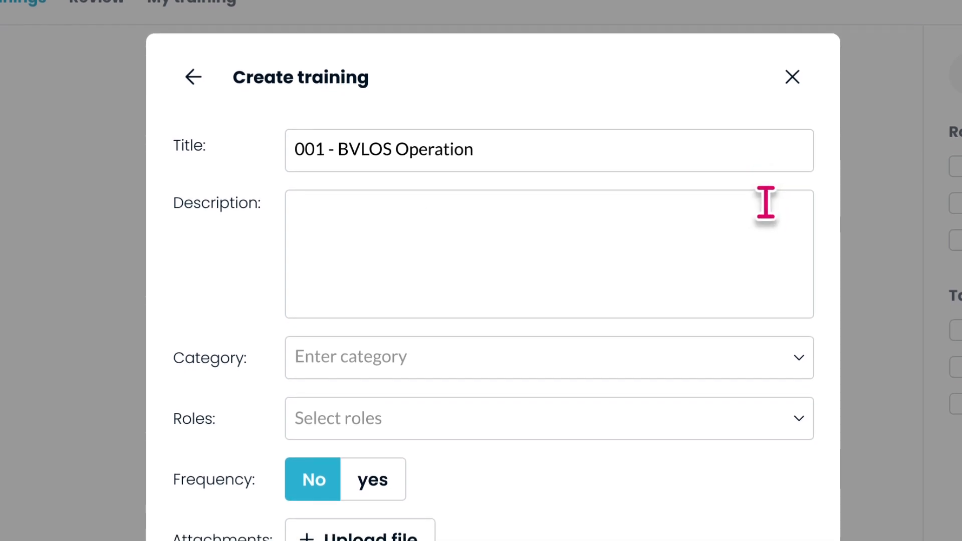
text(BVLOS refers to a type of drone operation where the drone is flown beyond the pilot's line of sight. This means that the pilot cannot see the drone with their naked eye, and must rely on other means such as sensors and cameras to monitor the drone's position and progress.)
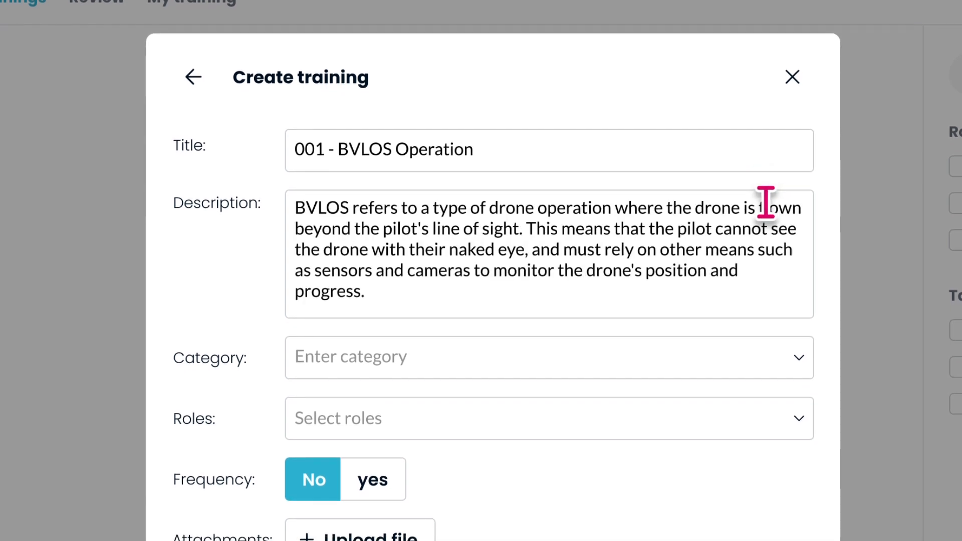
scroll(down, 3)
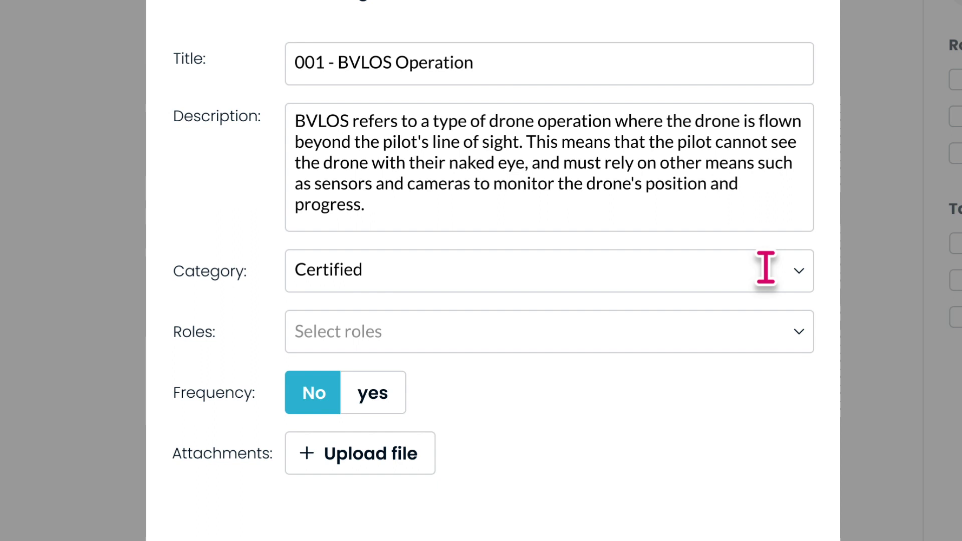
scroll(down, 3)
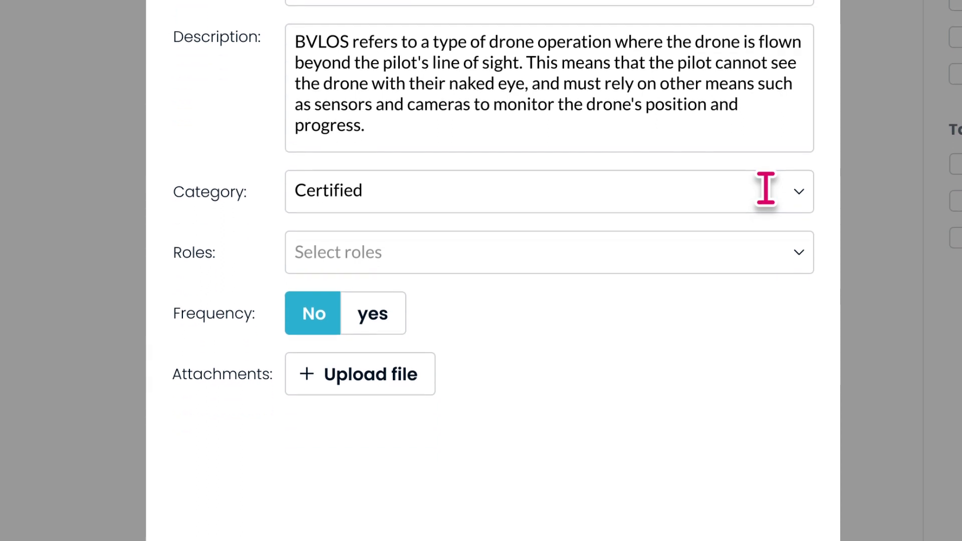
- Assign the training to the Pilot role, set frequency to once per year, and save
click(549, 252)
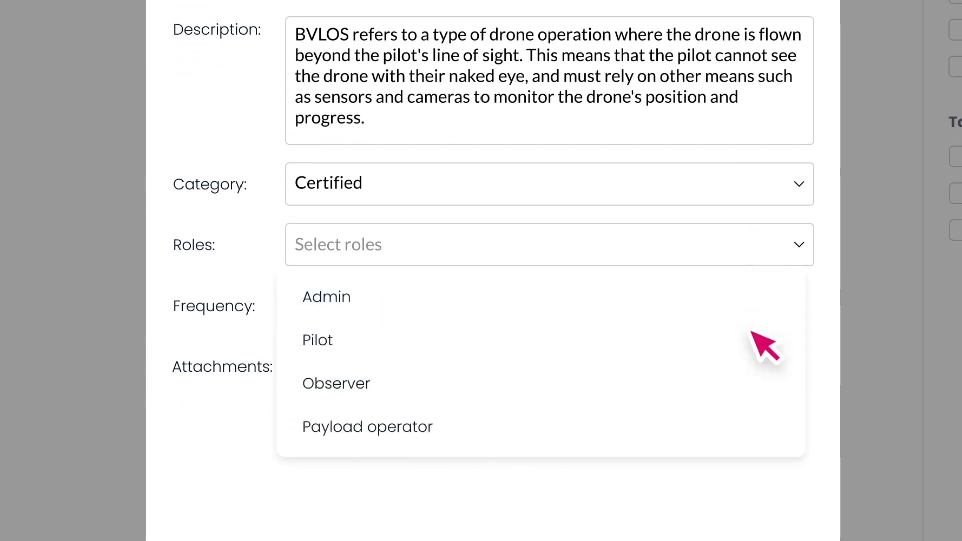
mouse_move(764, 347)
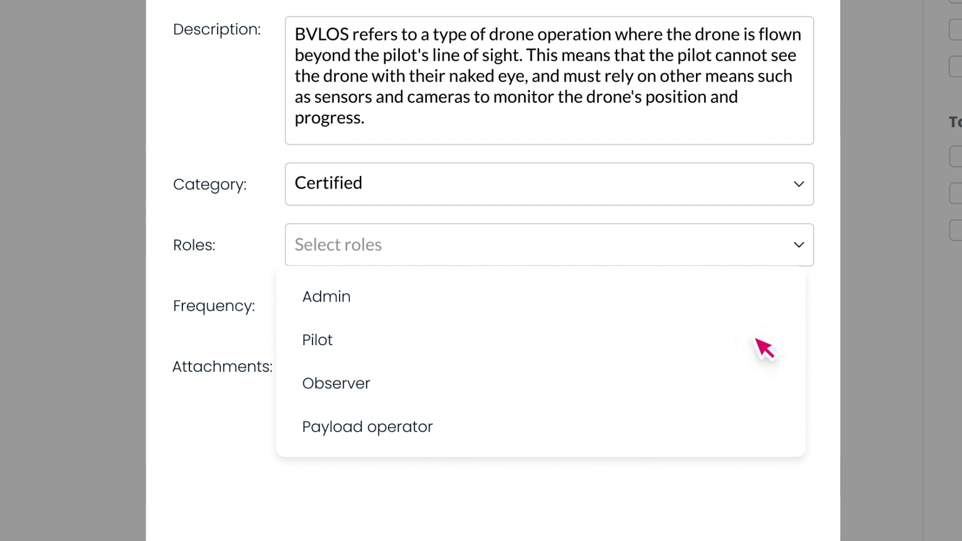
click(317, 339)
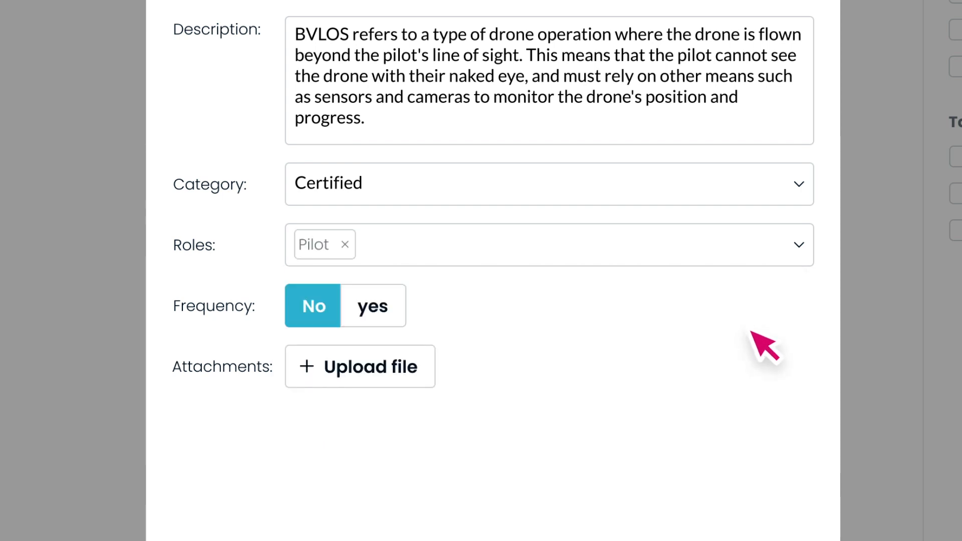
mouse_move(372, 306)
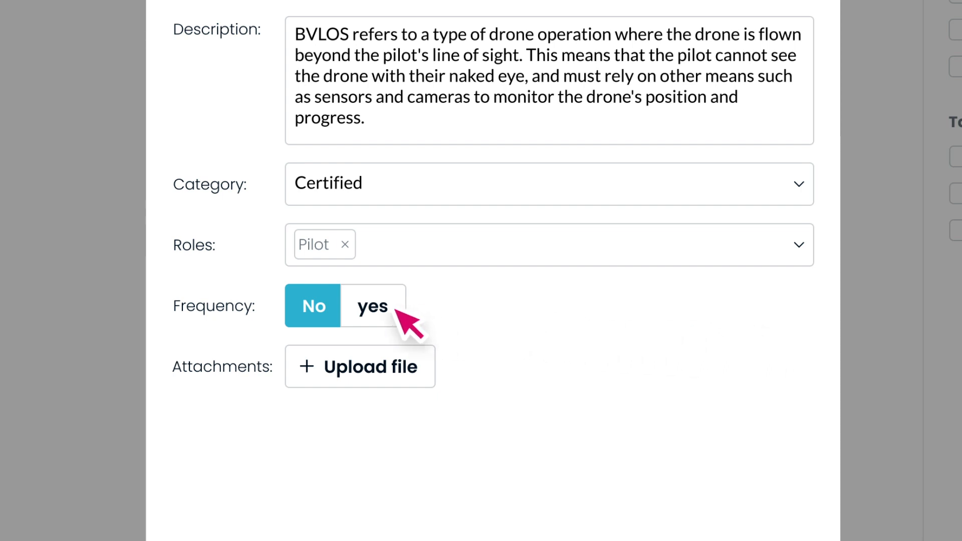
click(372, 305)
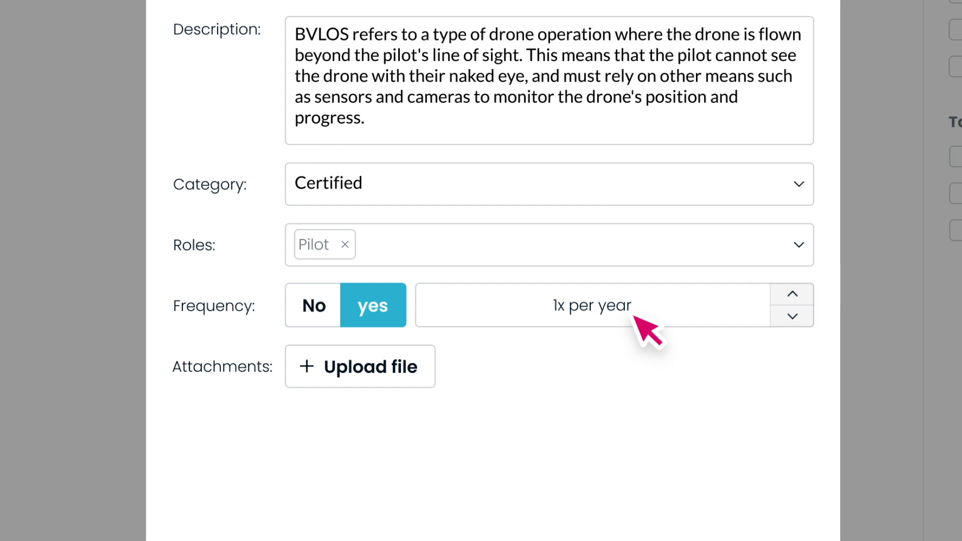
scroll(down, 3)
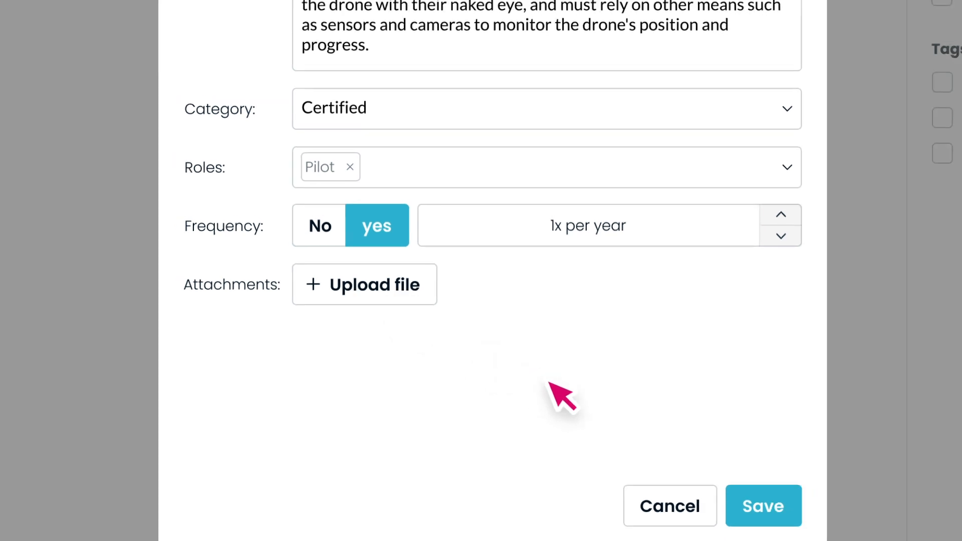
click(763, 505)
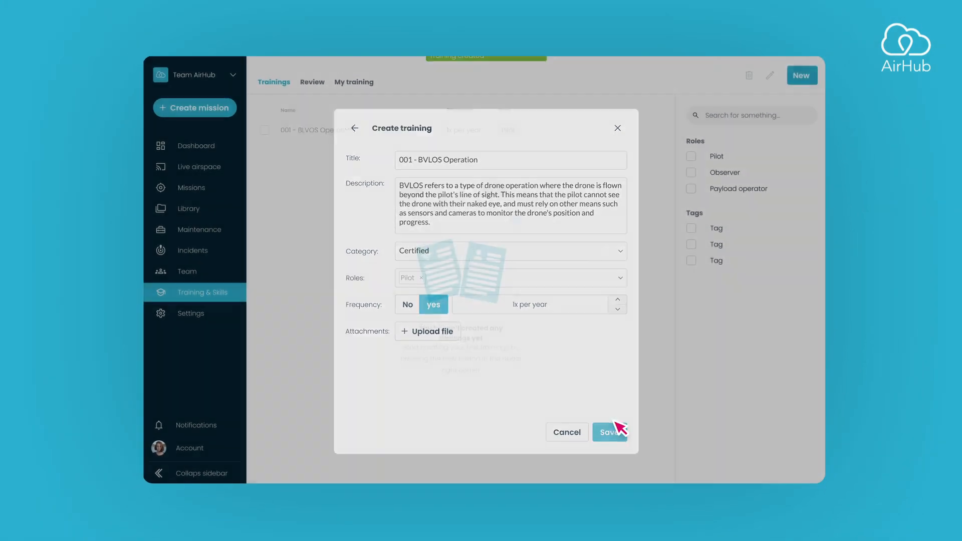
- Close the Create training dialog to see the yearly Pilot BVLOS training listed
click(609, 432)
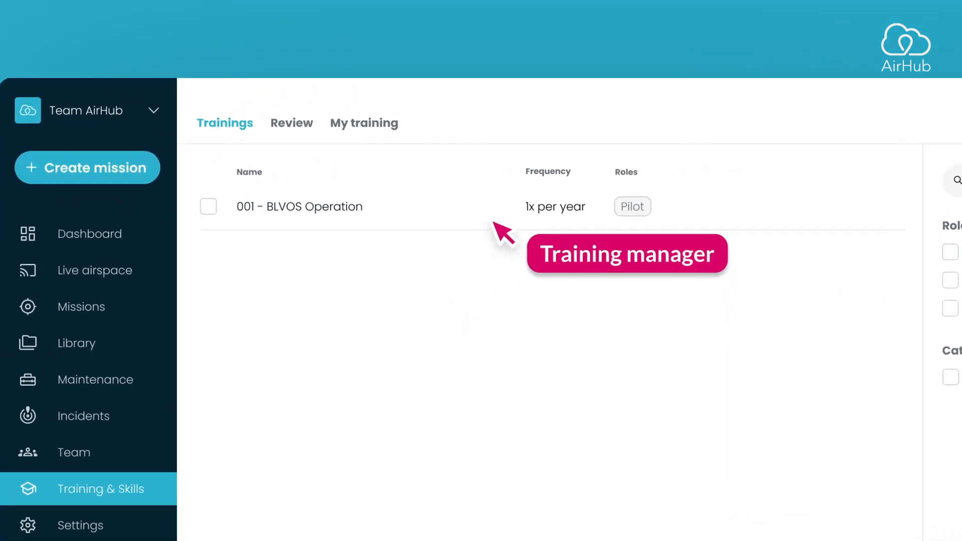
- From the BVLOS training's members, record a four-star Great completion with feedback
click(299, 206)
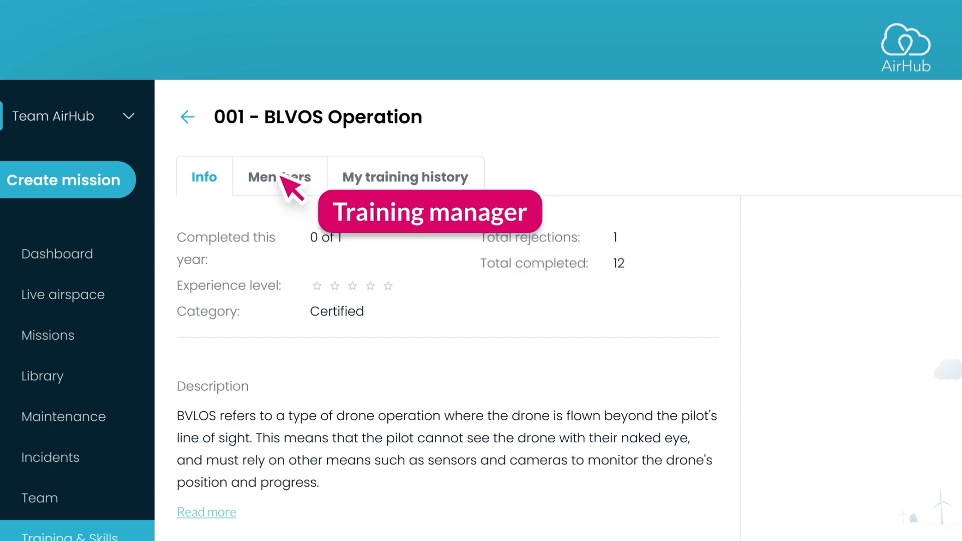
click(279, 177)
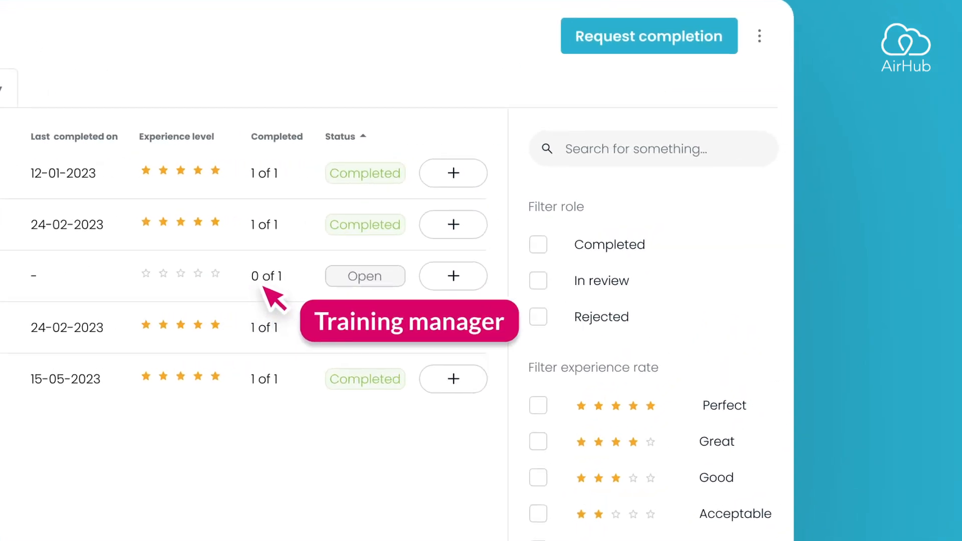
click(453, 276)
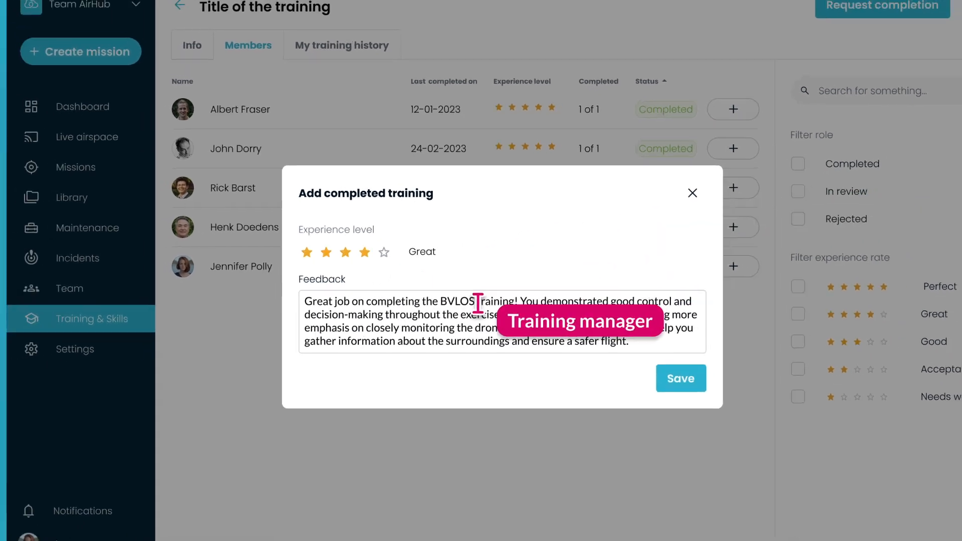
click(681, 378)
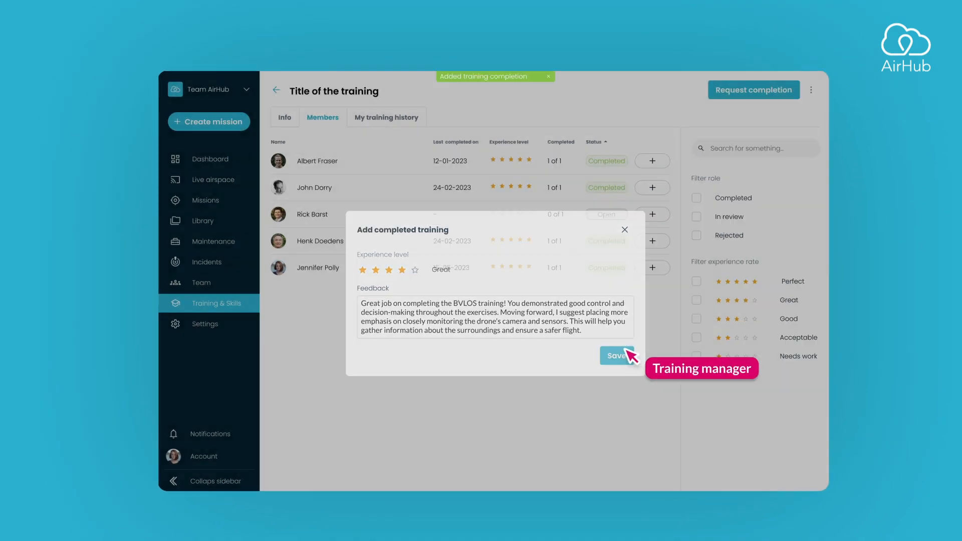
click(617, 355)
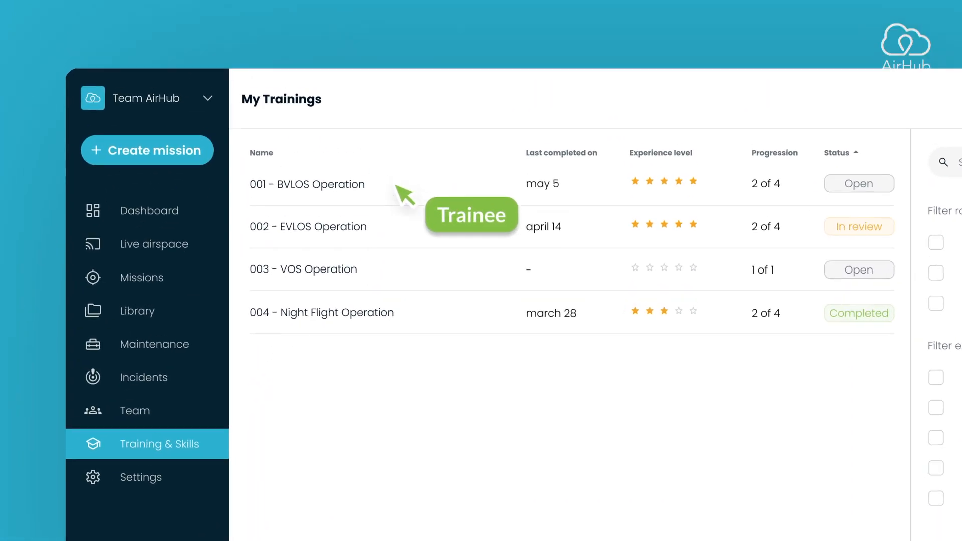
- Open the 001 - BVLOS Operation Info page from My Trainings, showing 2 of 4 completed
click(307, 185)
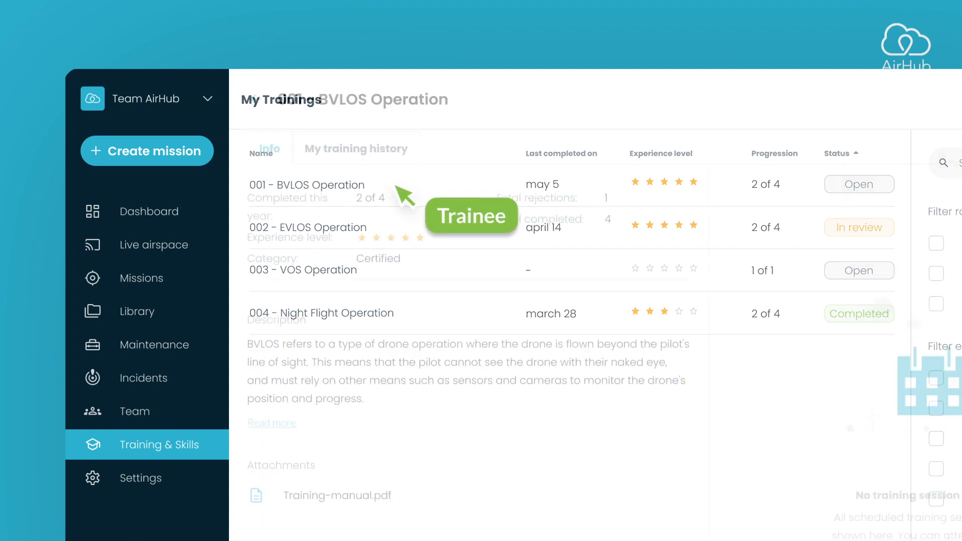
click(306, 185)
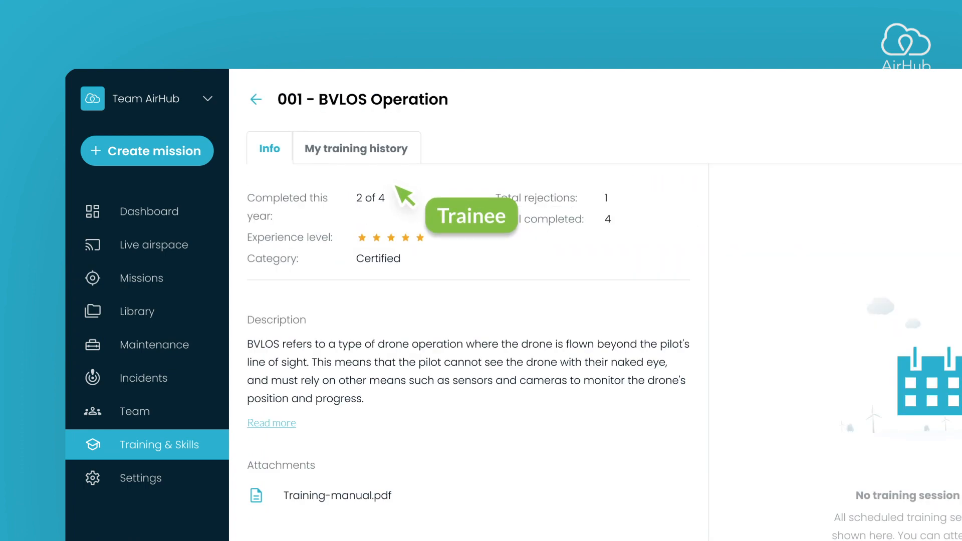
scroll(down, 3)
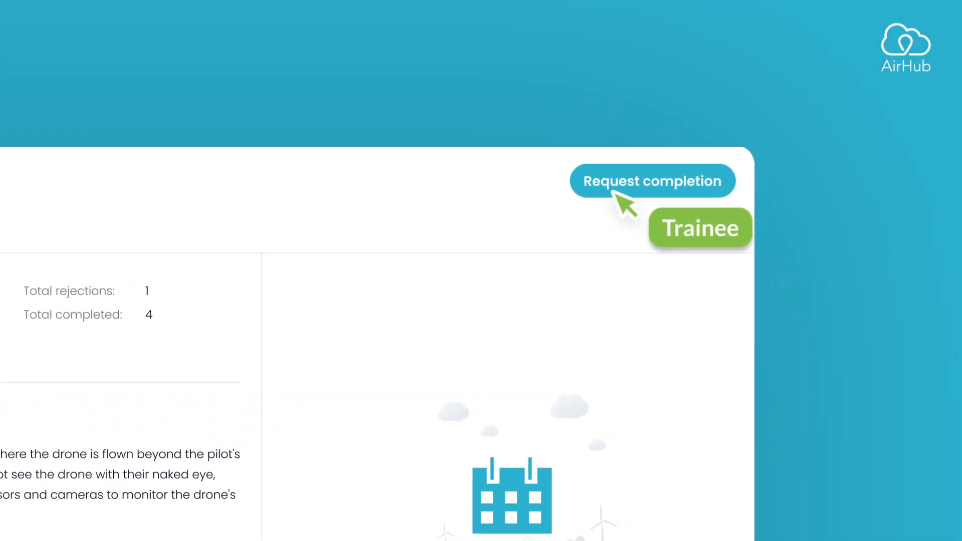
- Submit a completion request saying 'I completed the training' with the BVLOS certificate attached
click(651, 180)
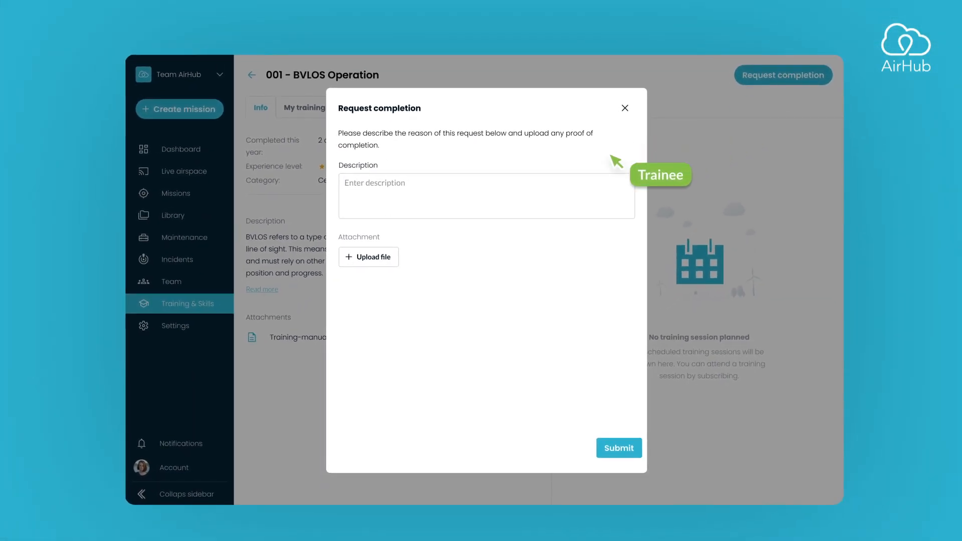
text(I completed the trai)
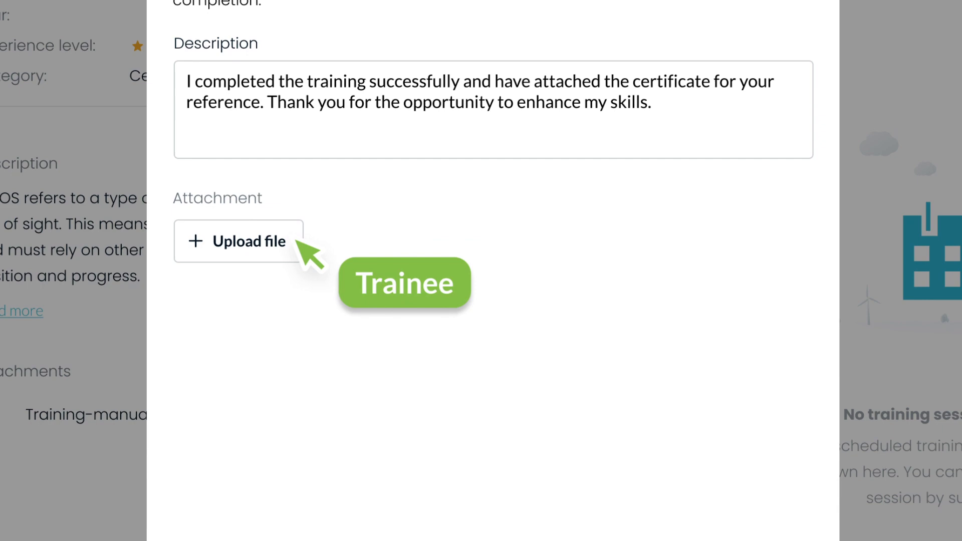
click(238, 241)
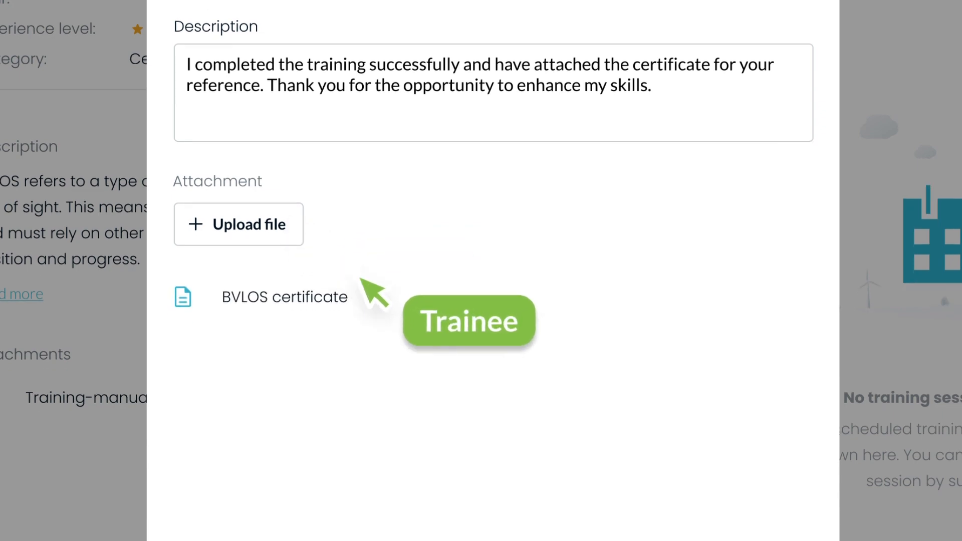
scroll(down, 3)
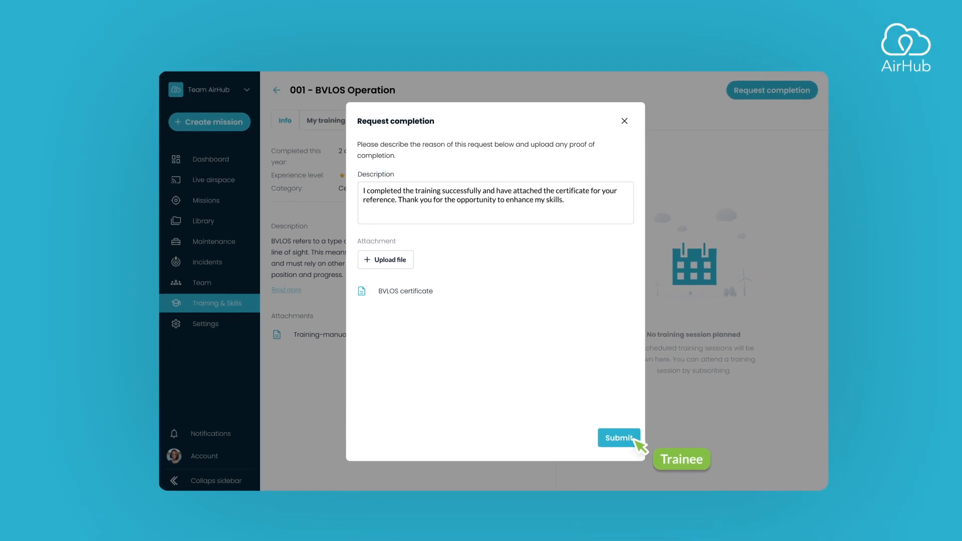
click(619, 437)
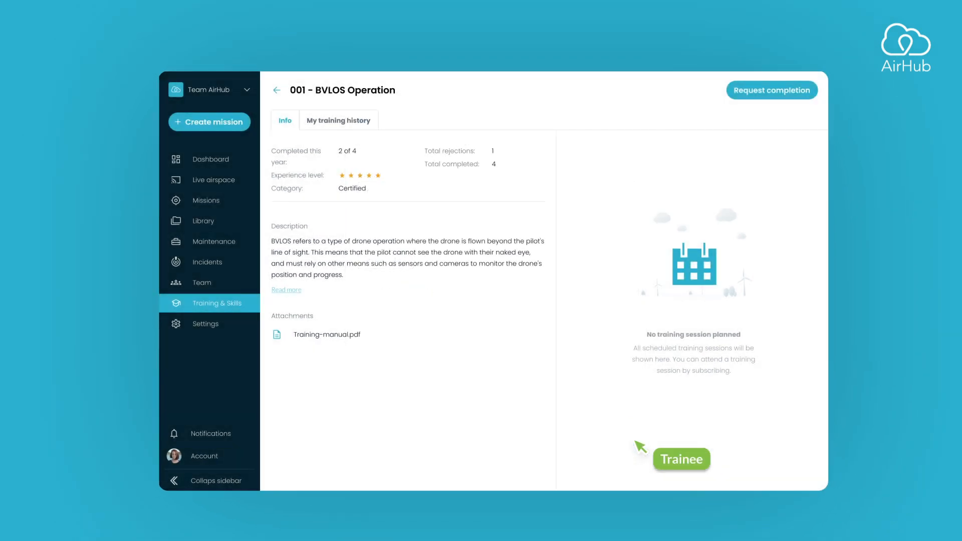
click(771, 89)
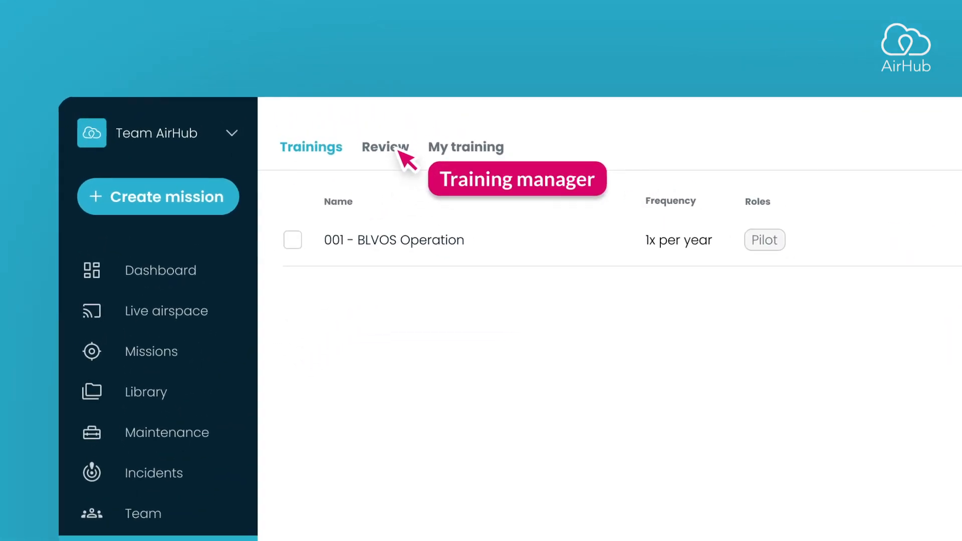
- Open today's 001 - BVLOS Operation request from the Review tab
click(385, 147)
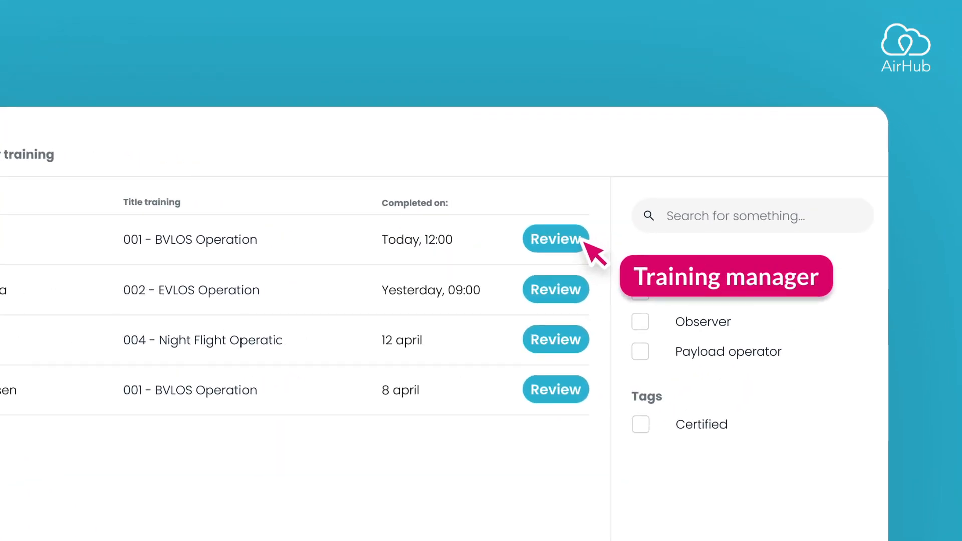
click(554, 239)
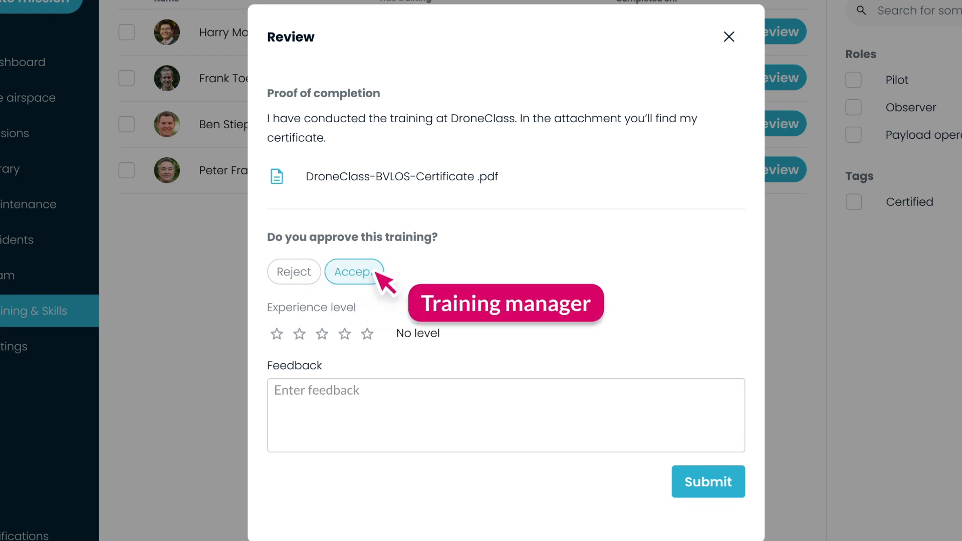
- Accept the request with a four-star Great rating and feedback, and submit the review
click(345, 236)
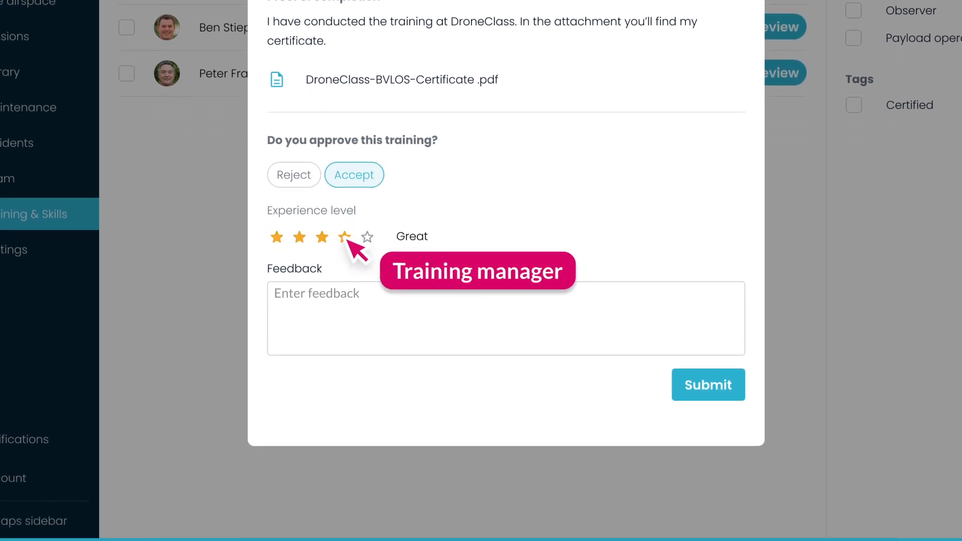
click(344, 238)
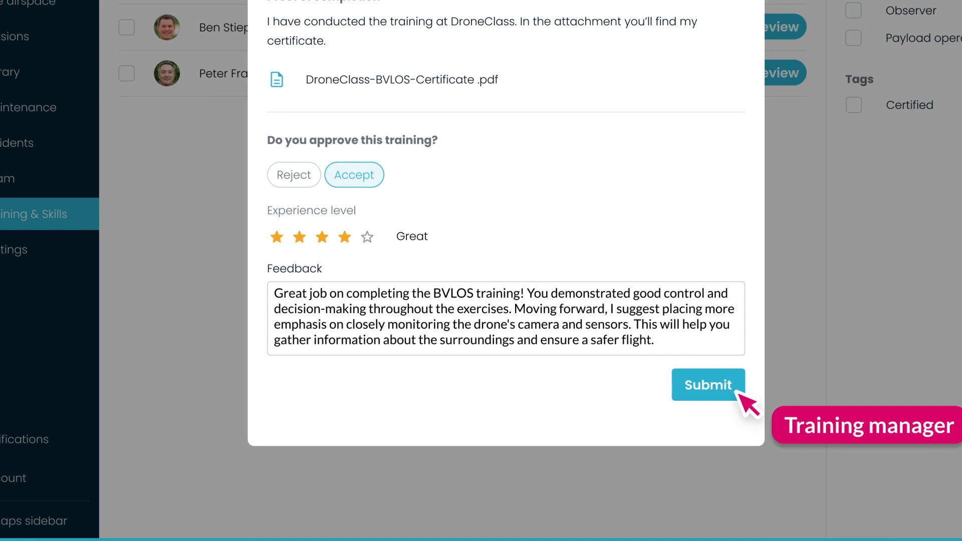
click(708, 385)
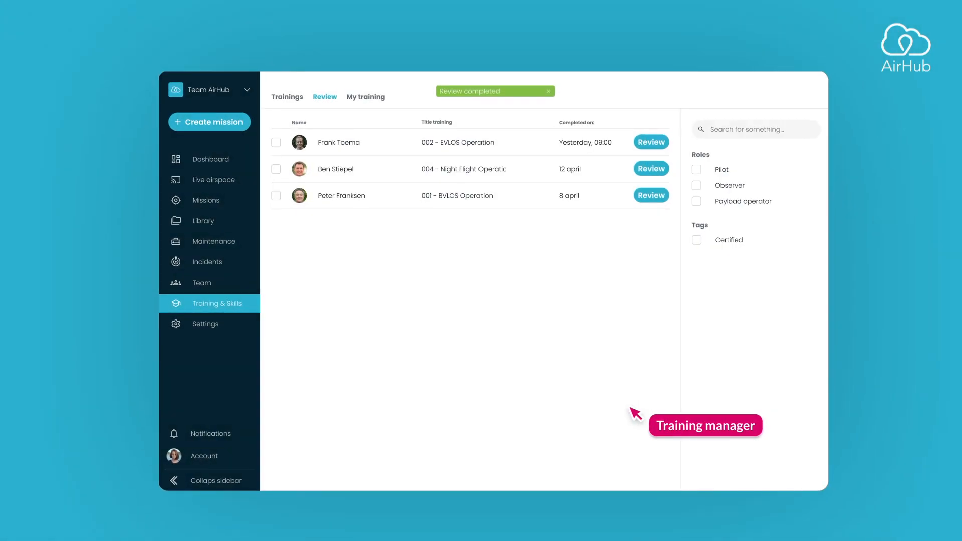